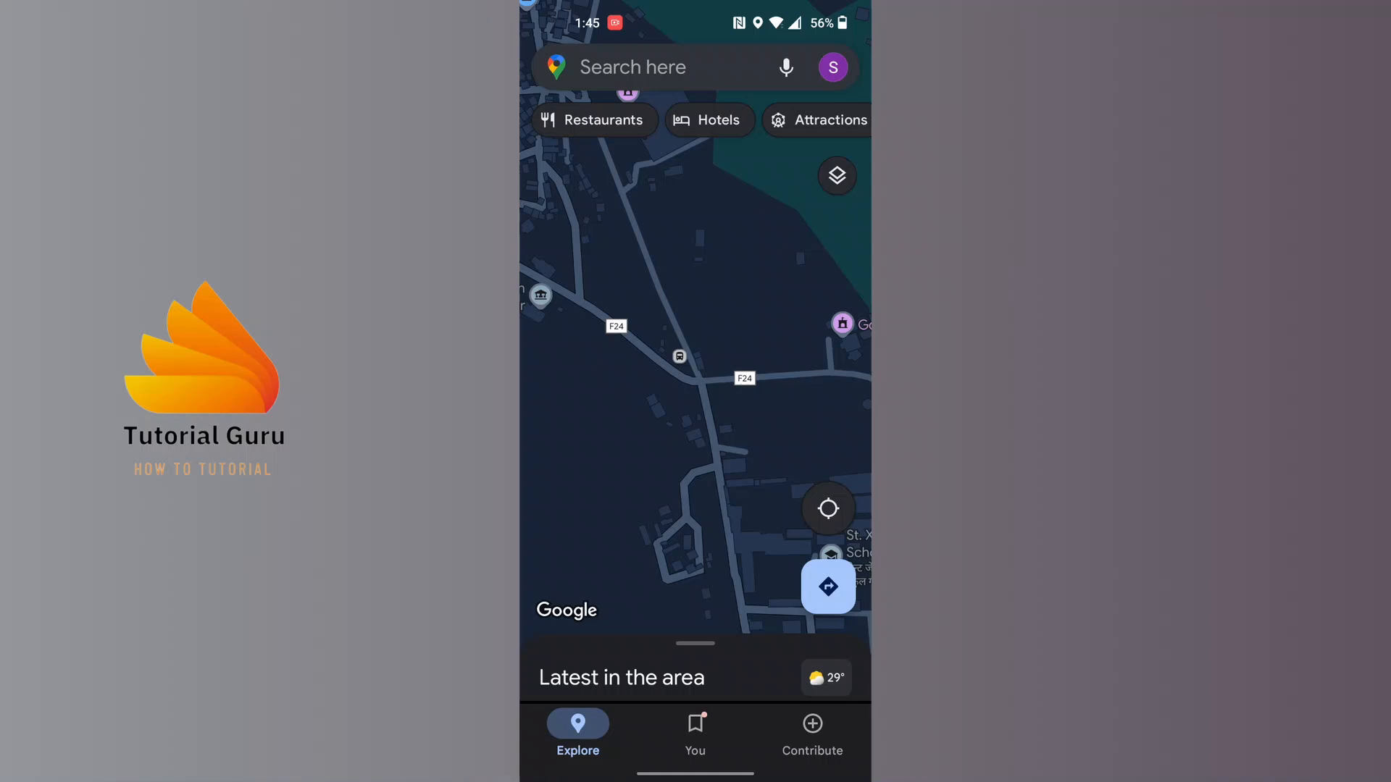
# Reach the Settings page through the profile avatar's account menu
pyautogui.click(831, 69)
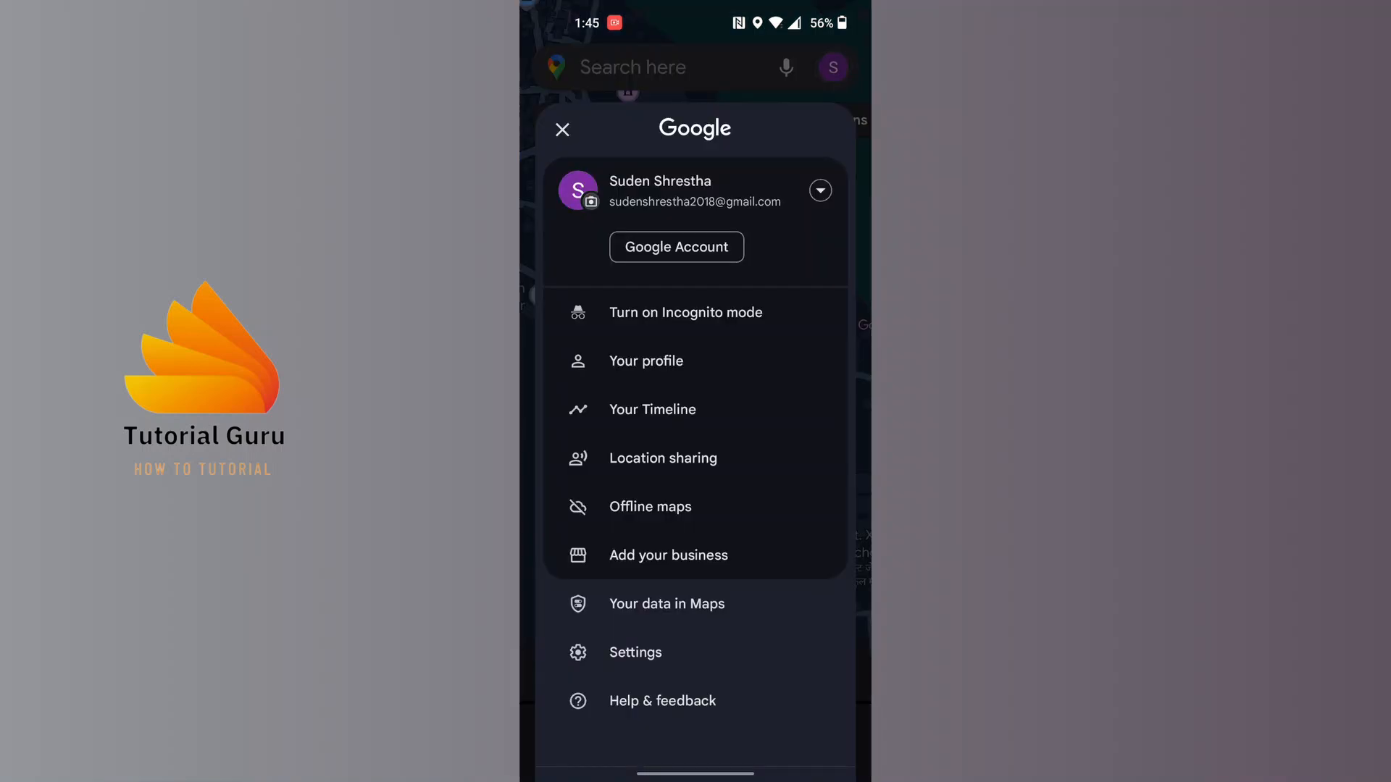
pyautogui.click(635, 652)
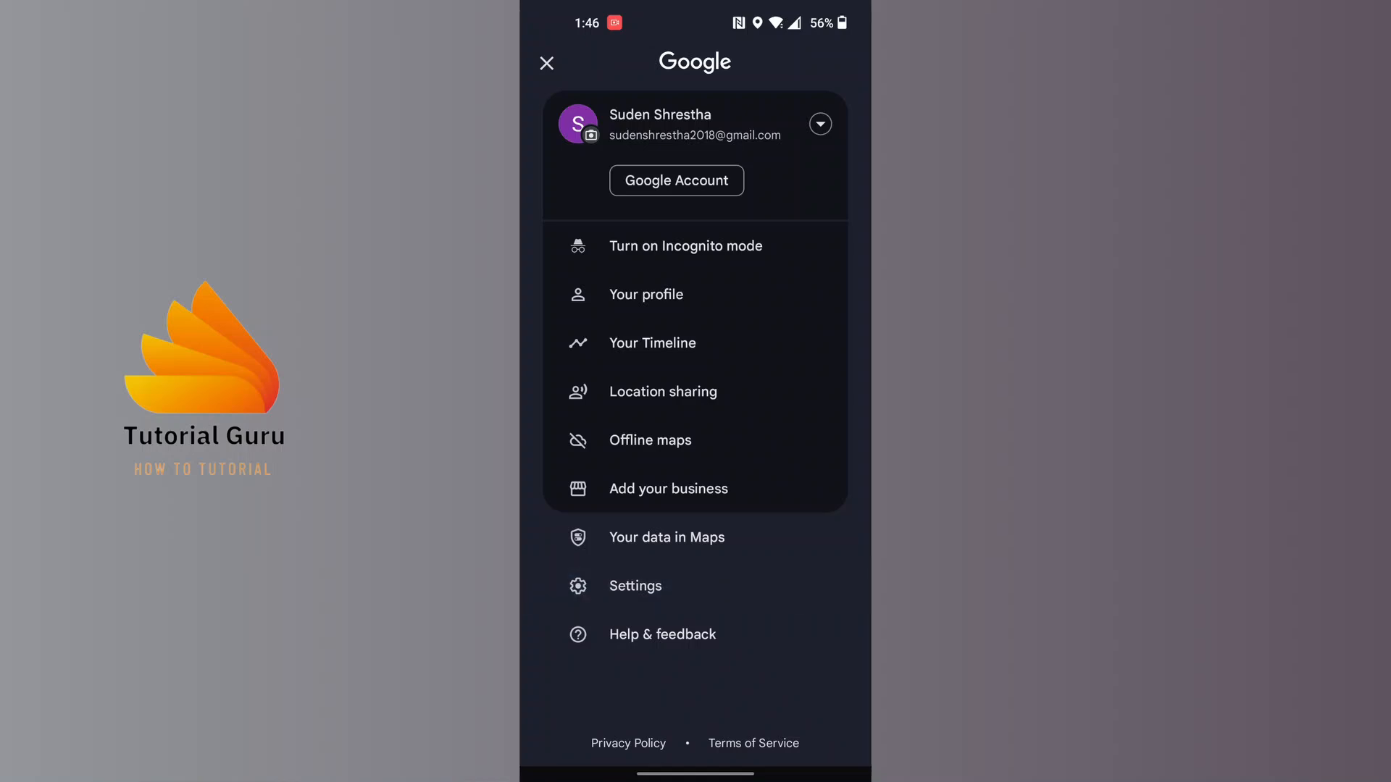
pyautogui.click(634, 586)
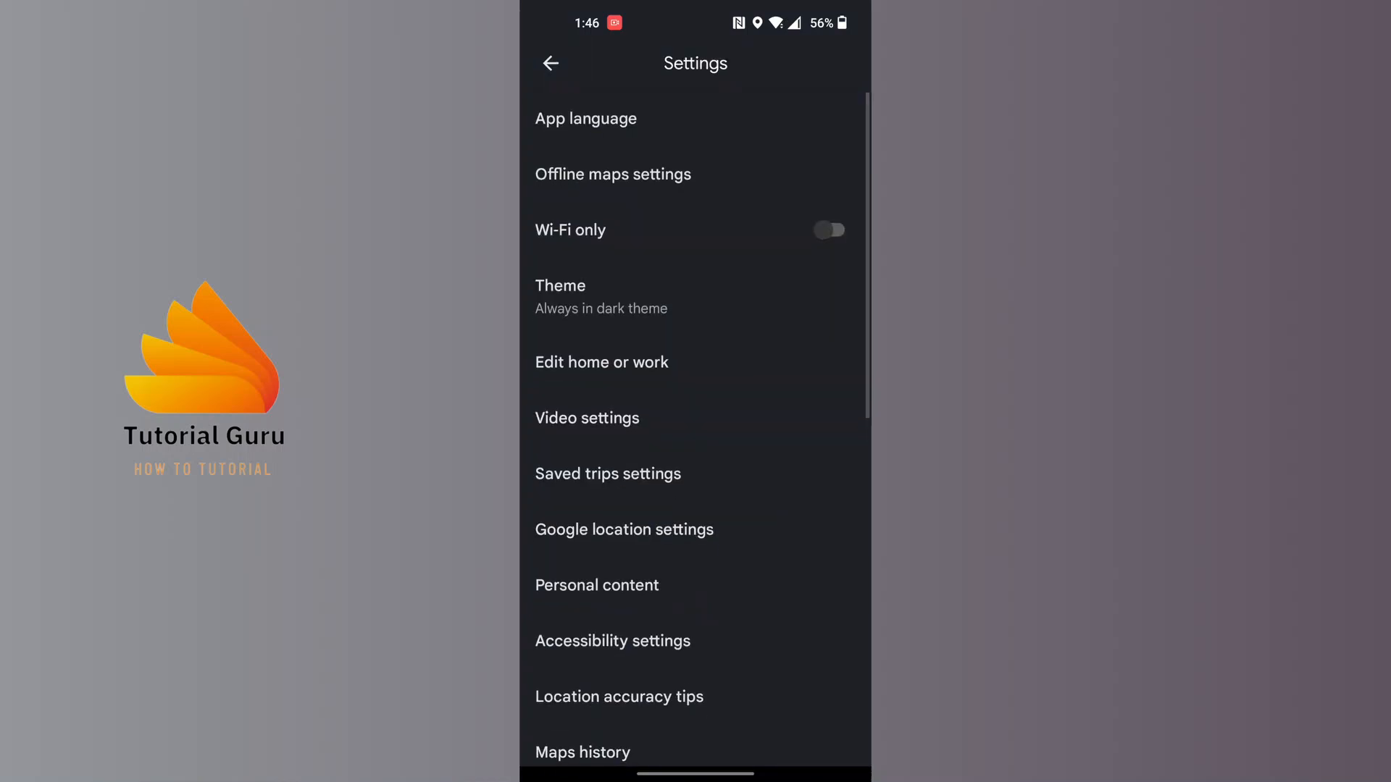
# Scroll the Settings list and enter Navigation settings with sound and voice options
pyautogui.scroll(-3)
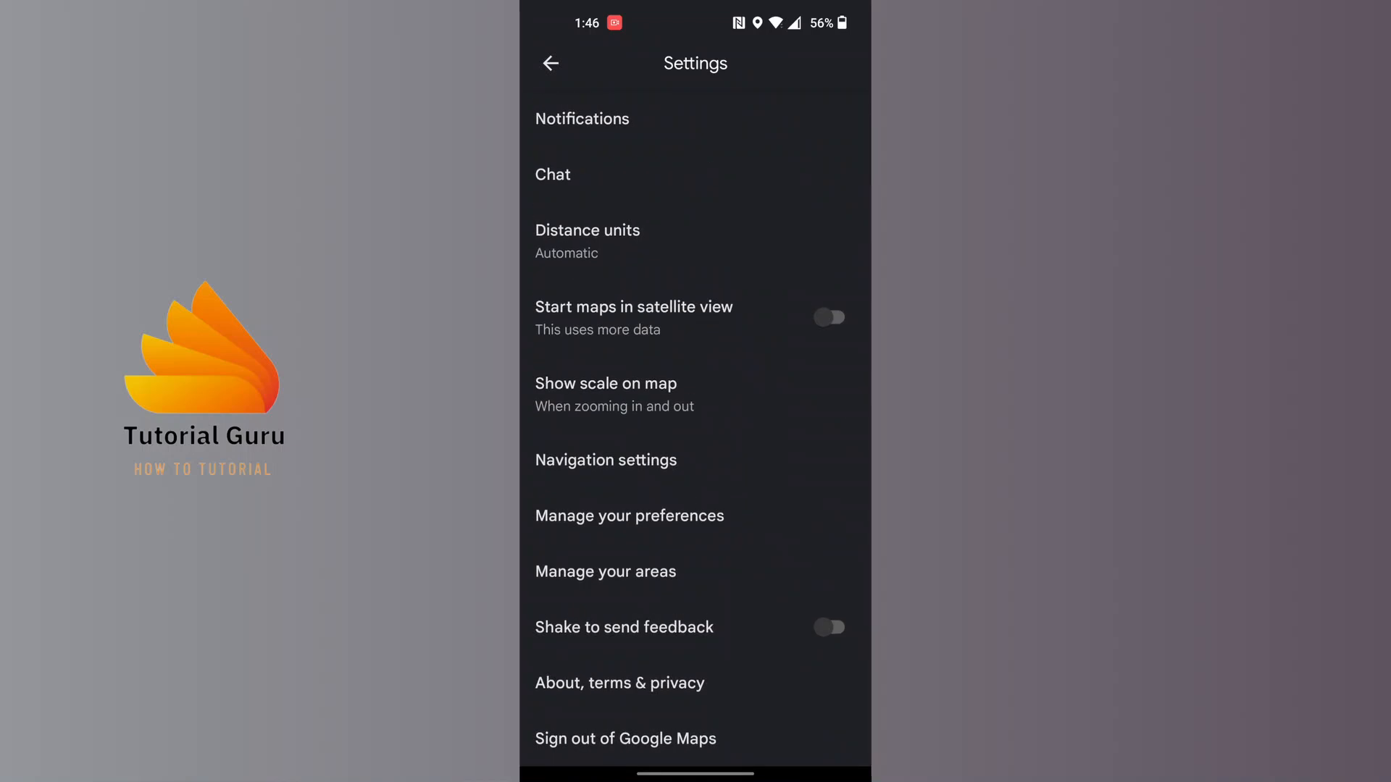
pyautogui.click(606, 454)
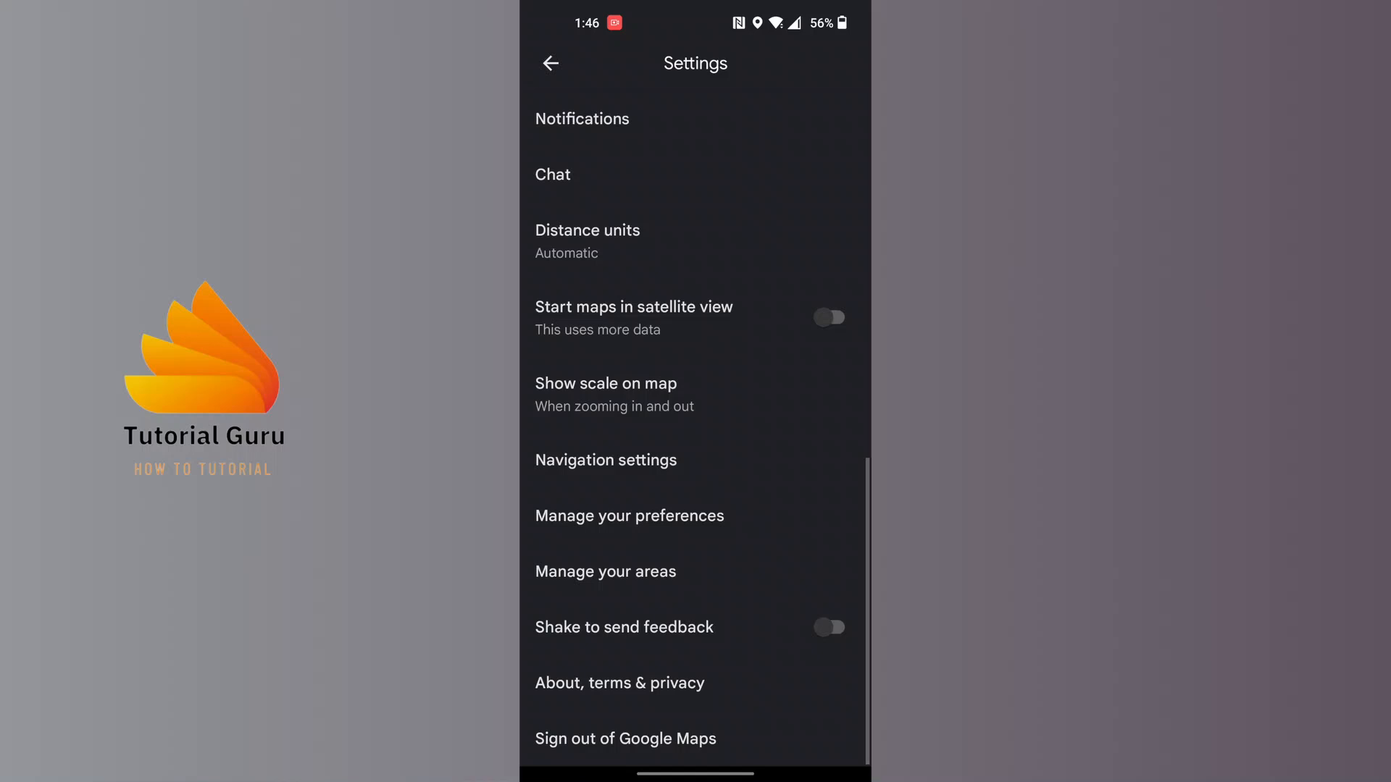
pyautogui.click(606, 460)
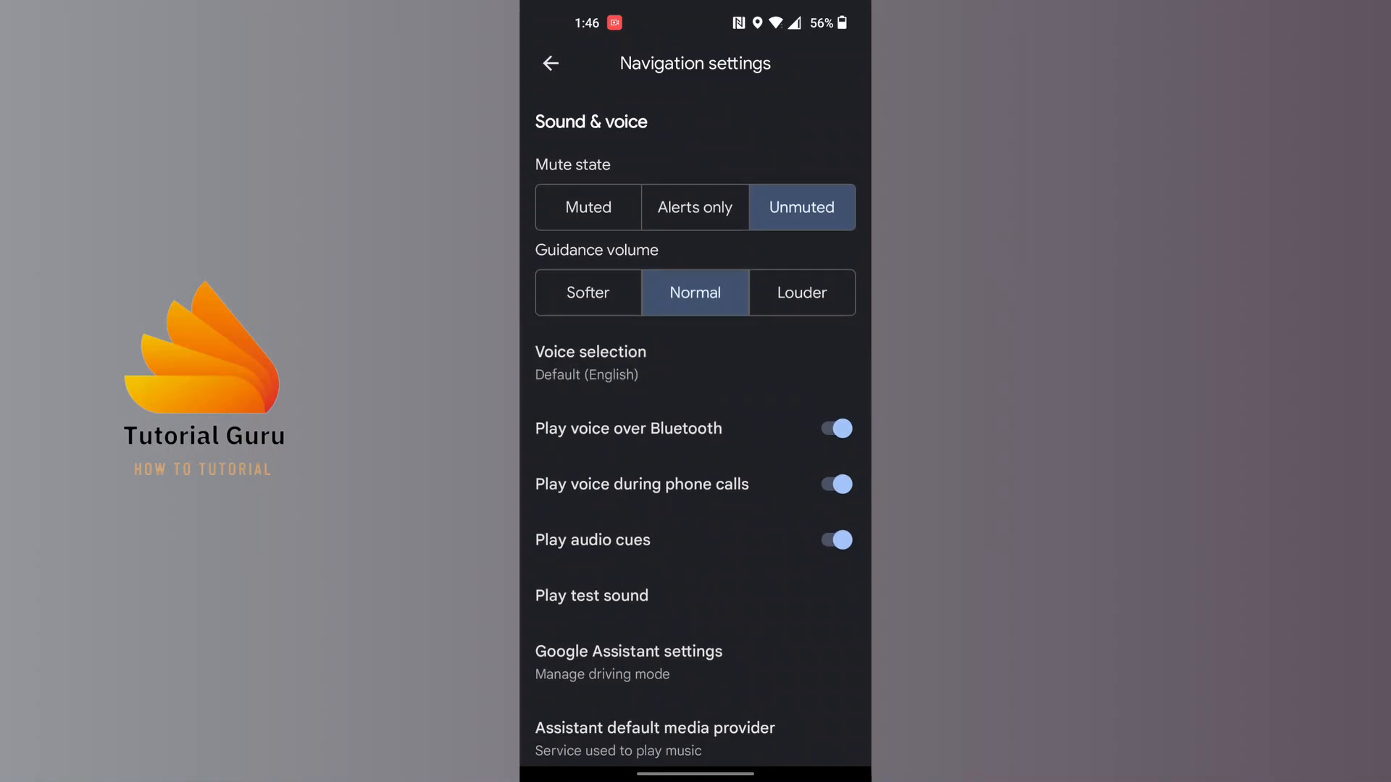
# Switch the navigation voice from Default (English) to English (UK) under Suggested voices
pyautogui.click(589, 362)
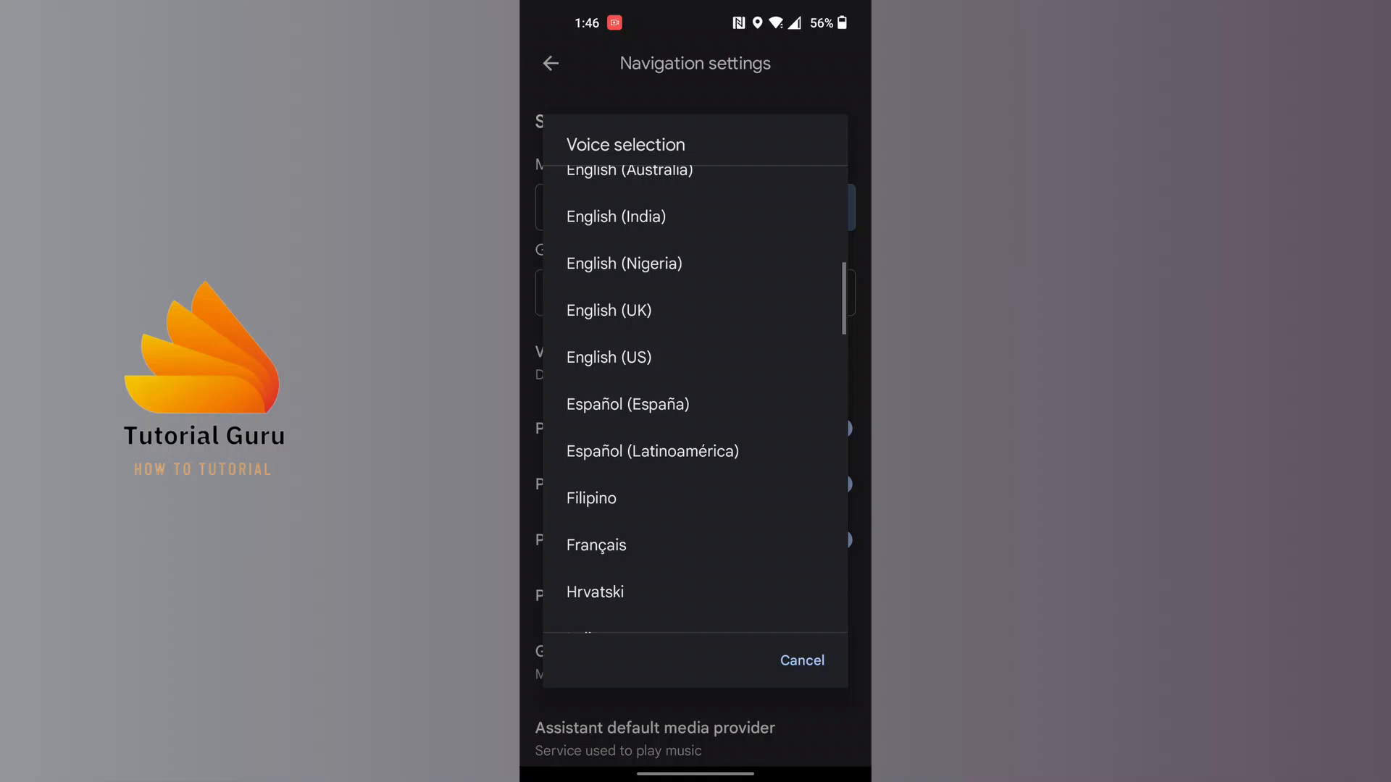
pyautogui.scroll(-3)
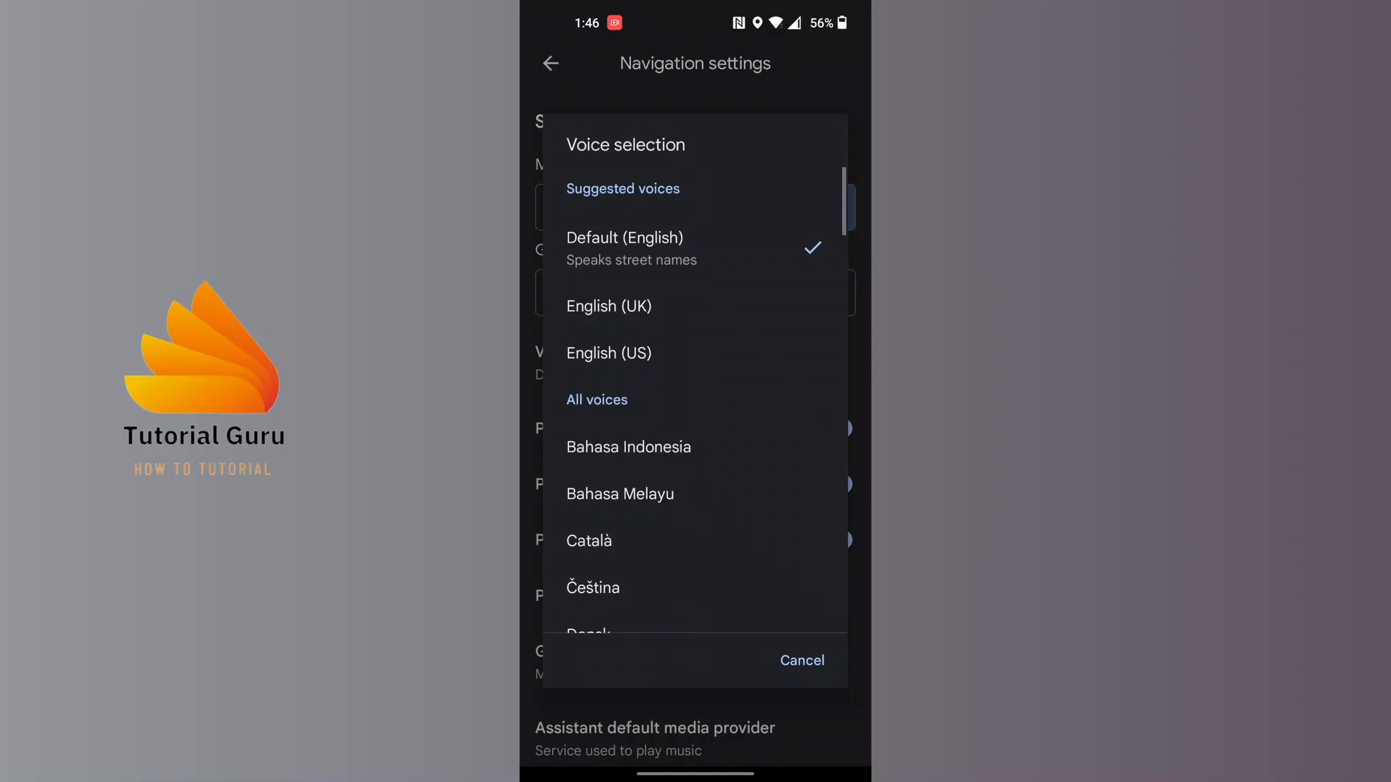
pyautogui.click(609, 306)
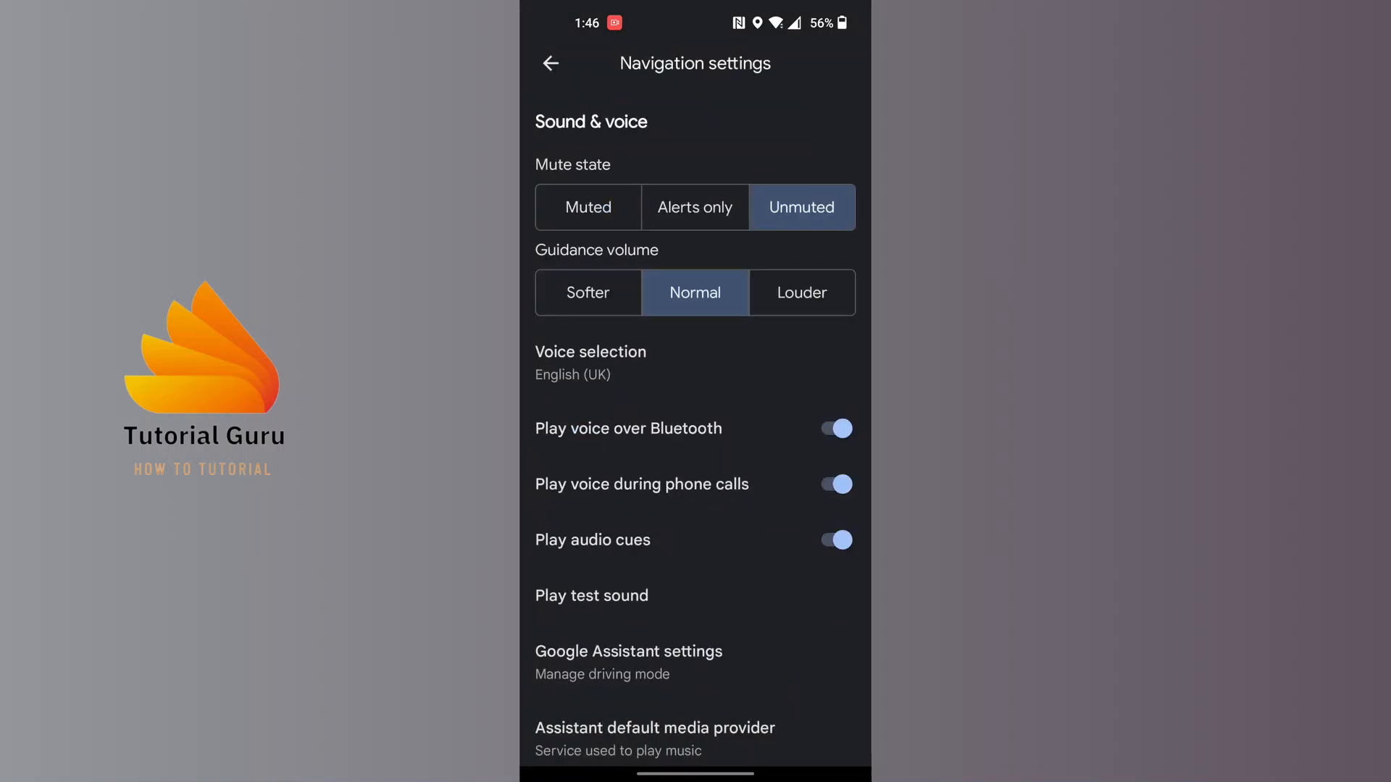
# Play a test sound, then reopen Voice selection showing English (UK) checked
pyautogui.scroll(-3)
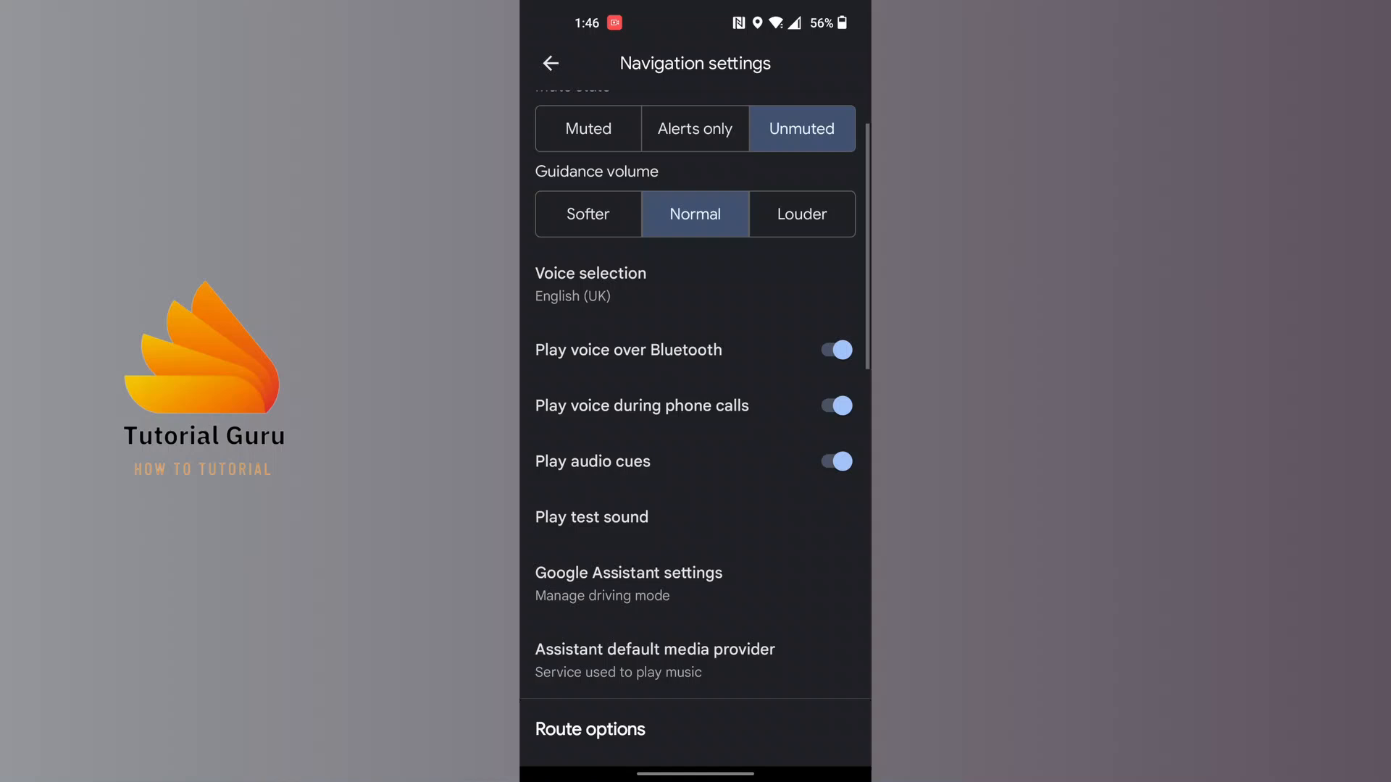
pyautogui.scroll(-3)
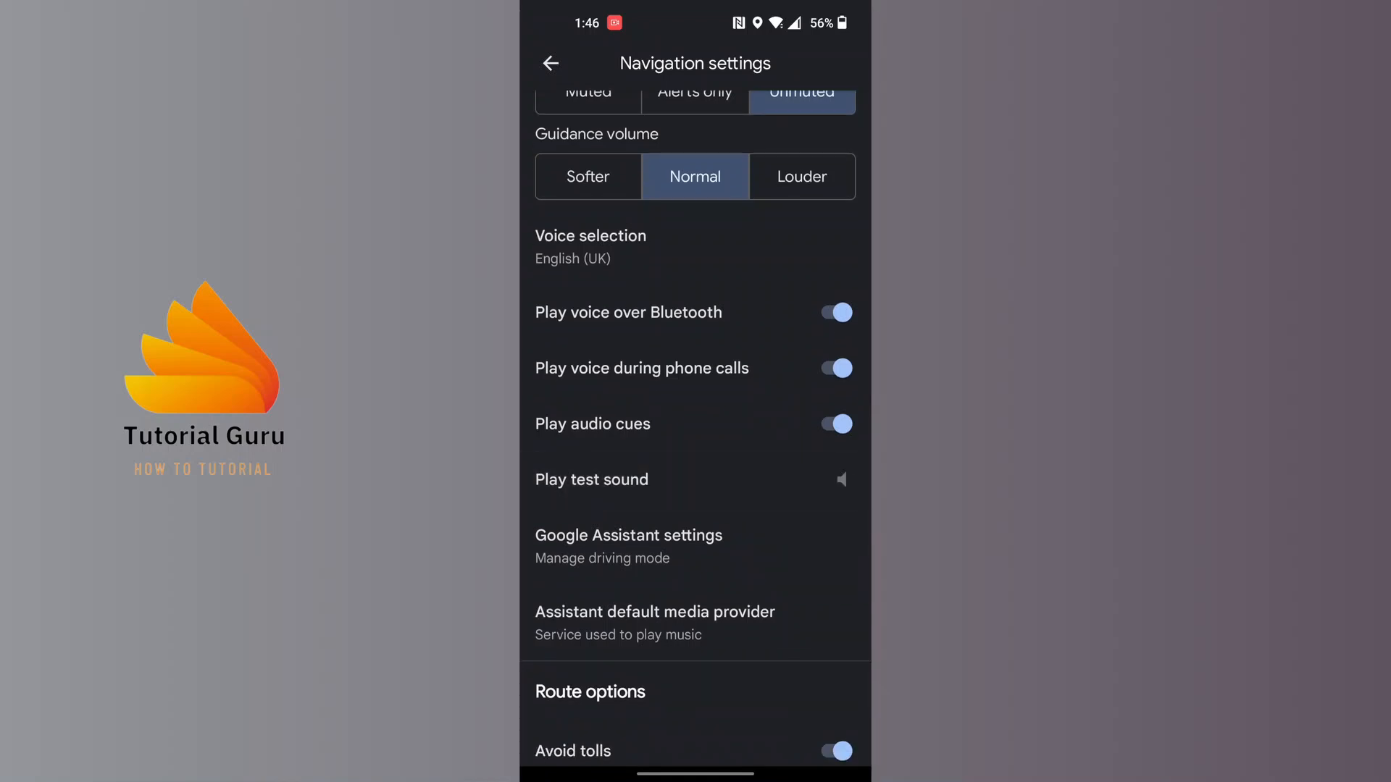
pyautogui.click(841, 480)
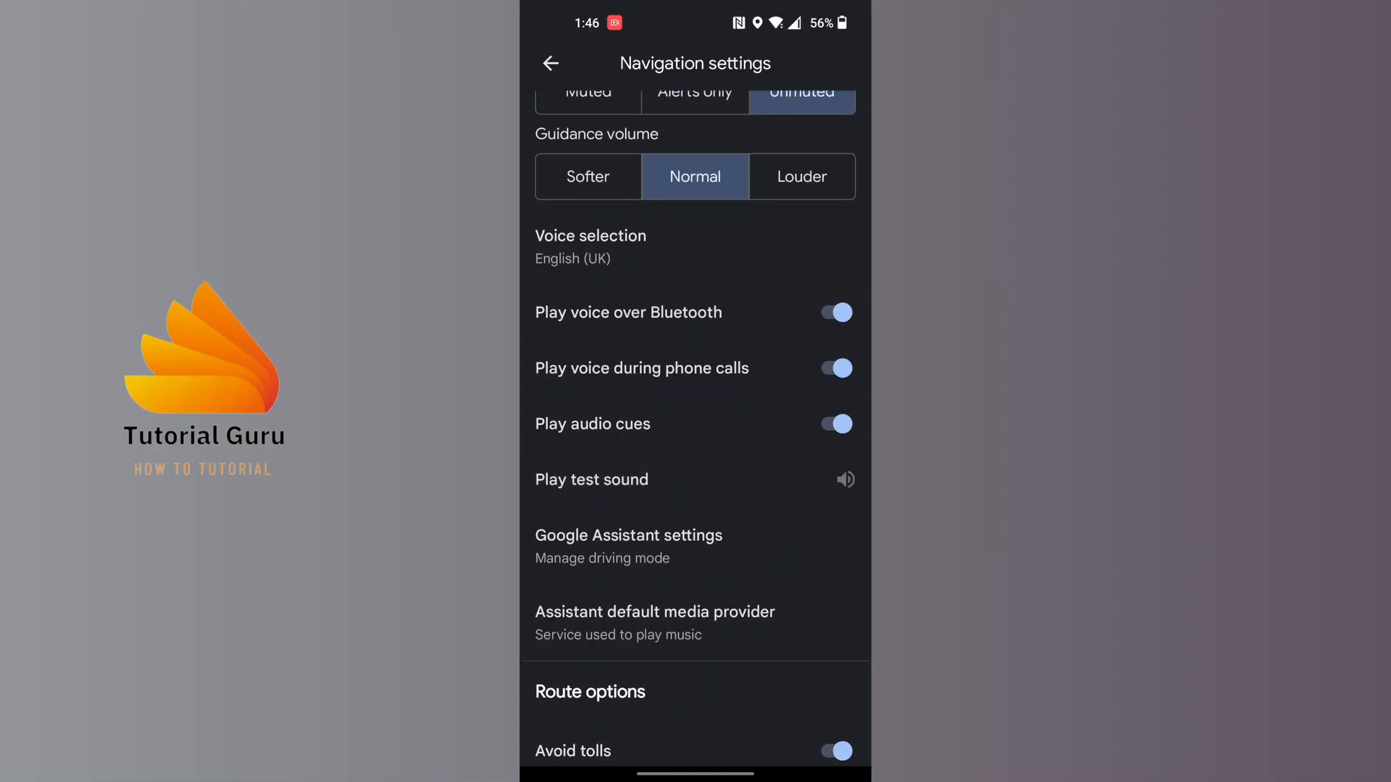
pyautogui.click(590, 247)
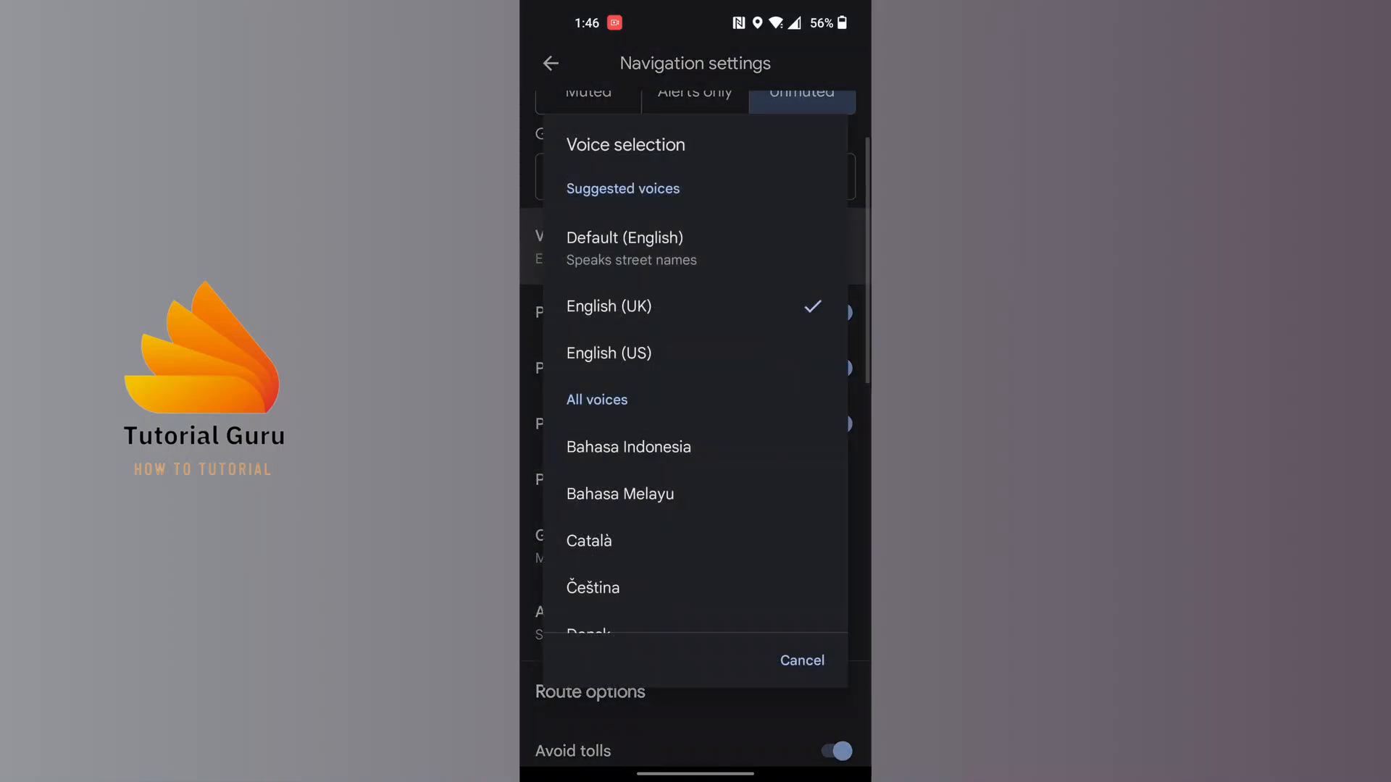